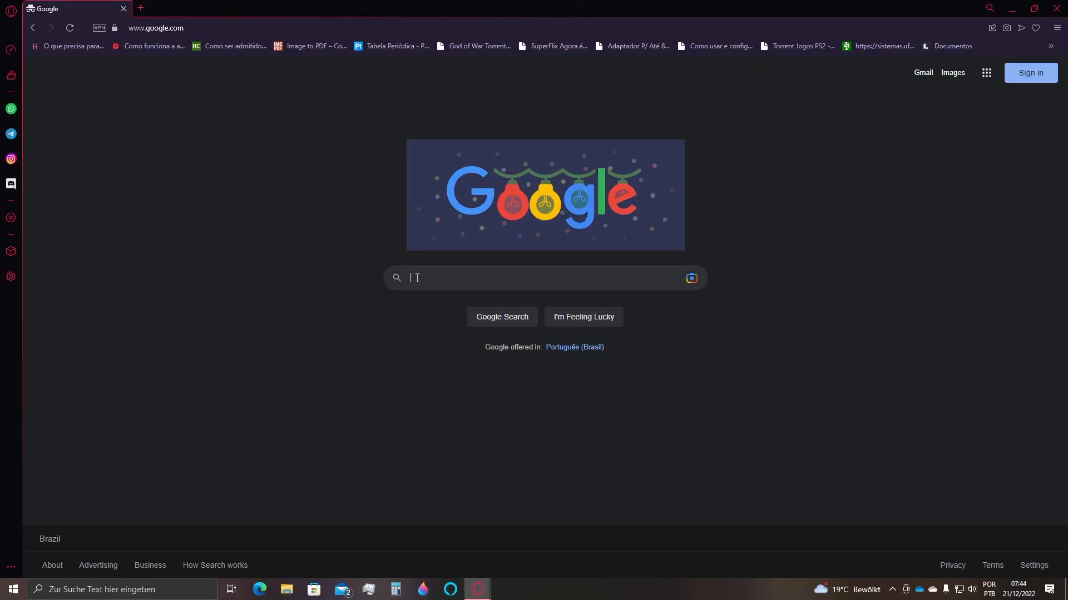
- Search Google for 'kali linux download' and open the Get Kali result on kali.org
text(kali linux download)
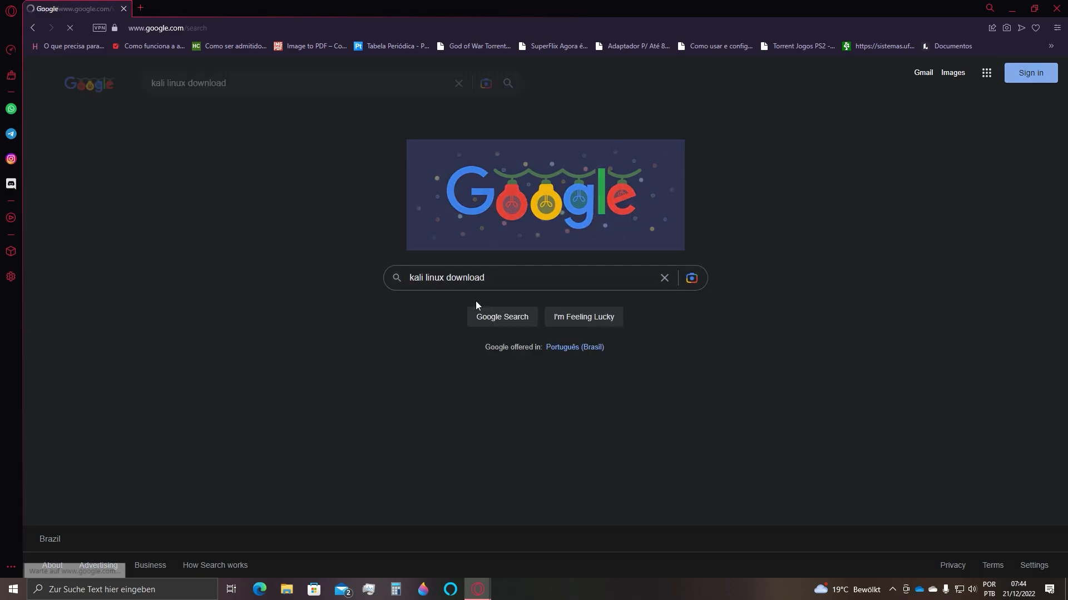
click(502, 317)
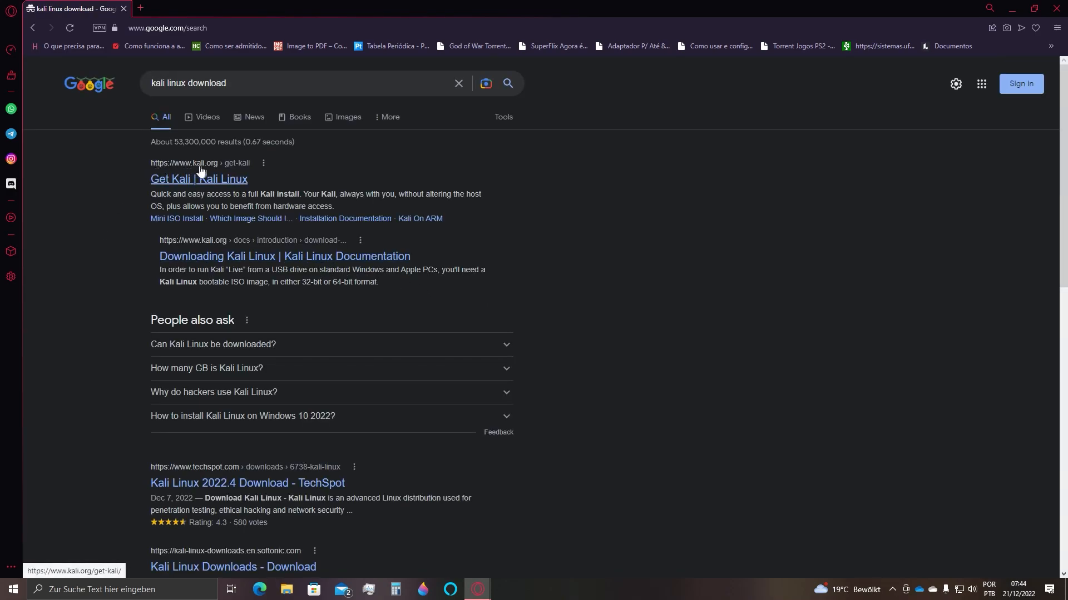
click(198, 178)
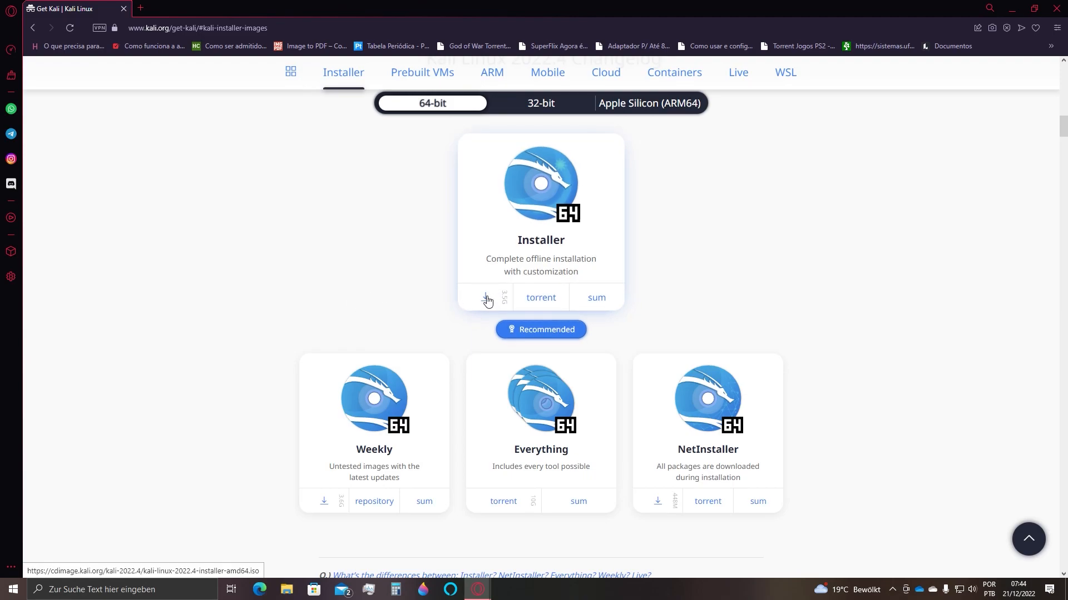
- Start downloading the 64-bit Installer image via its torrent link
click(487, 298)
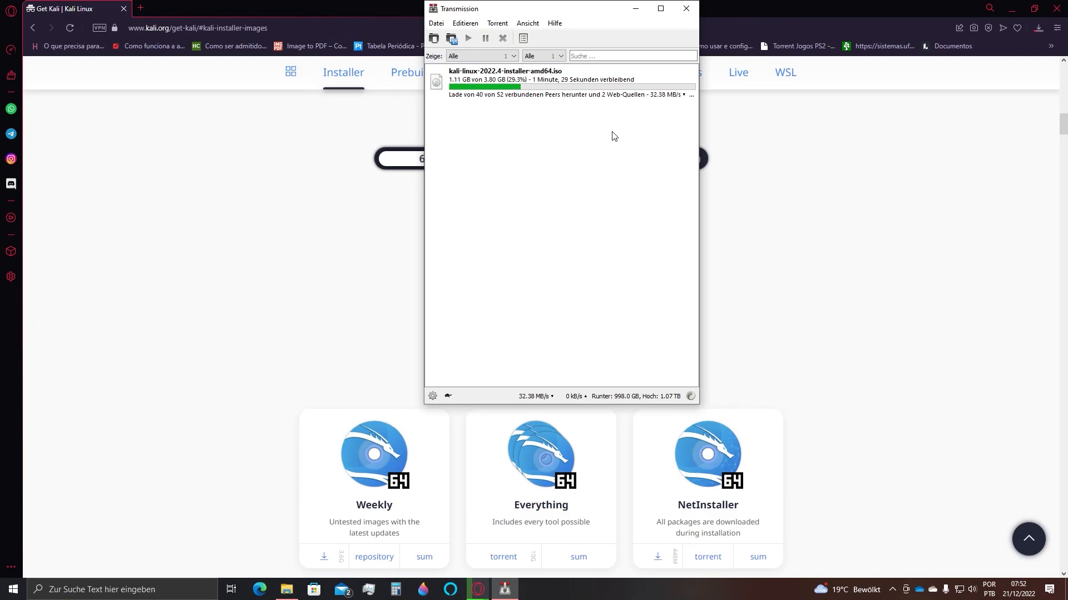
mouse_move(554, 182)
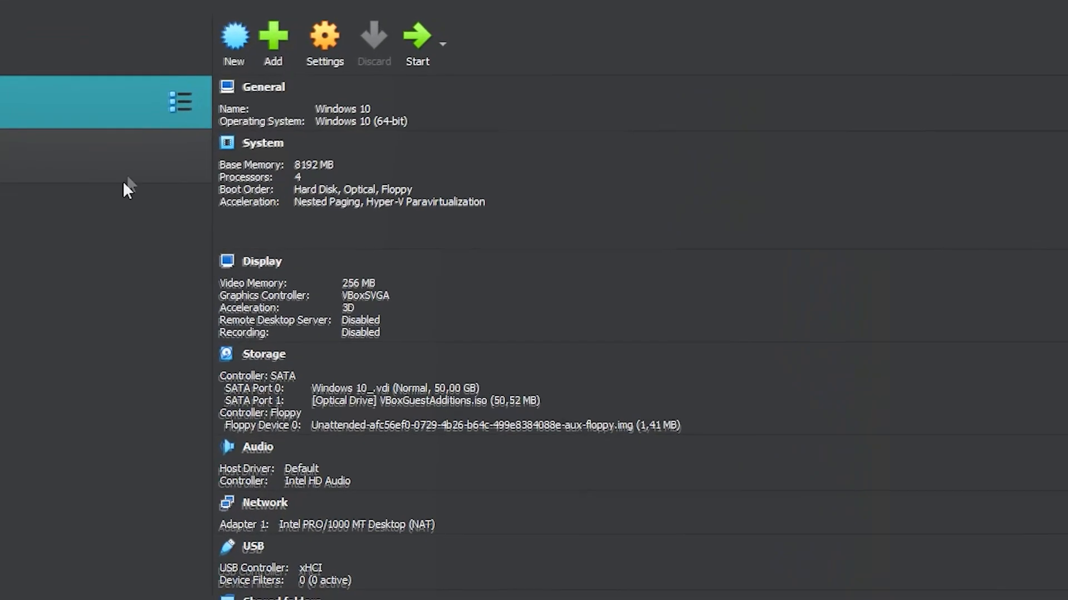
- Create a new VM named 'Kali Linux' and browse for the kali-linux-2022.4-installer-amd64.iso image
click(236, 35)
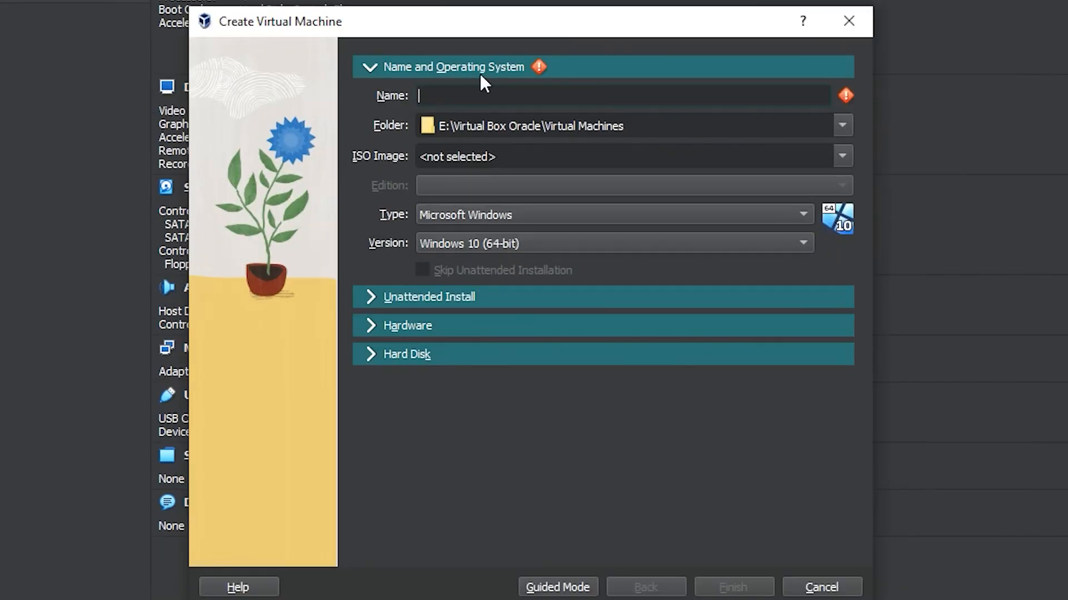
text(Kali Linux)
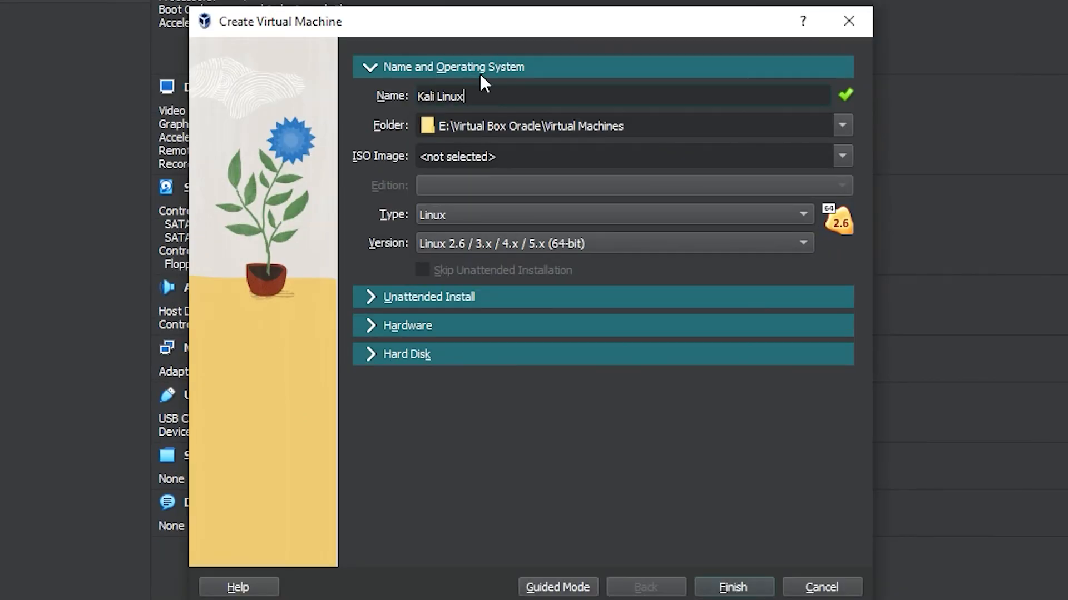
click(843, 154)
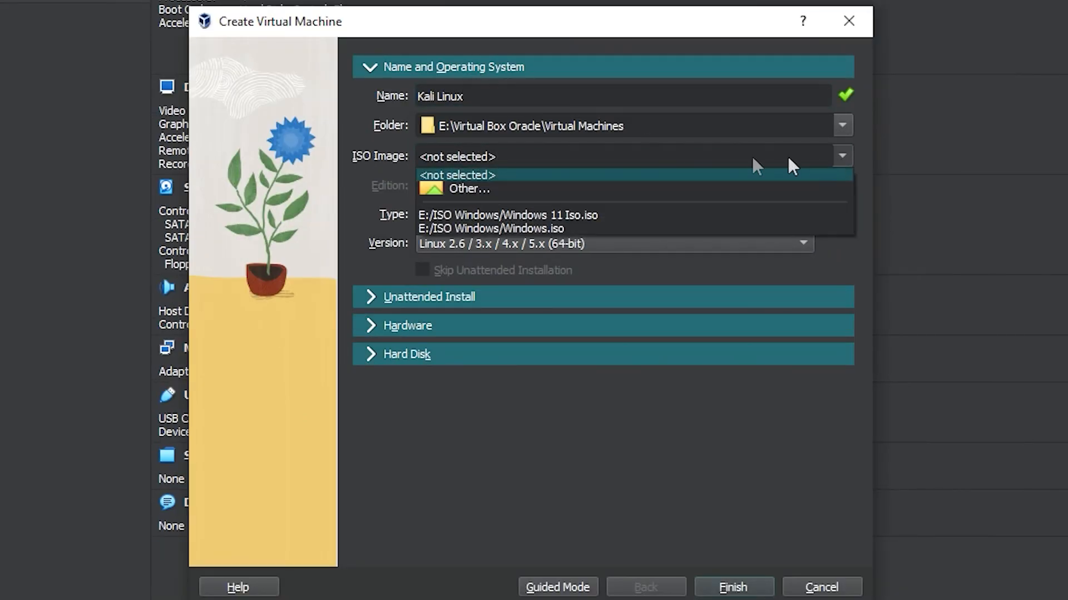
click(469, 188)
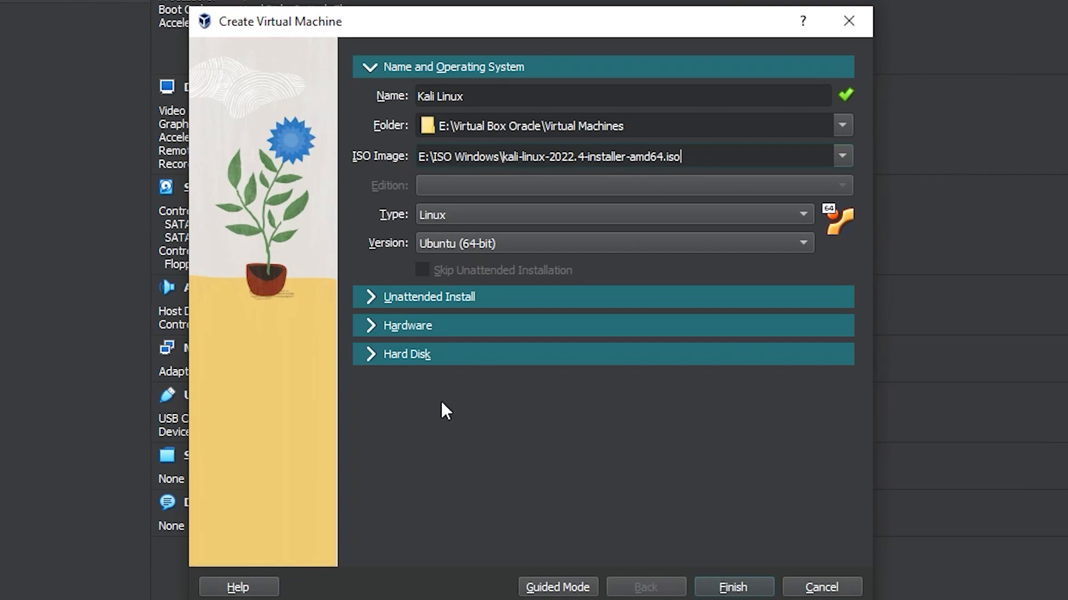
mouse_move(530, 248)
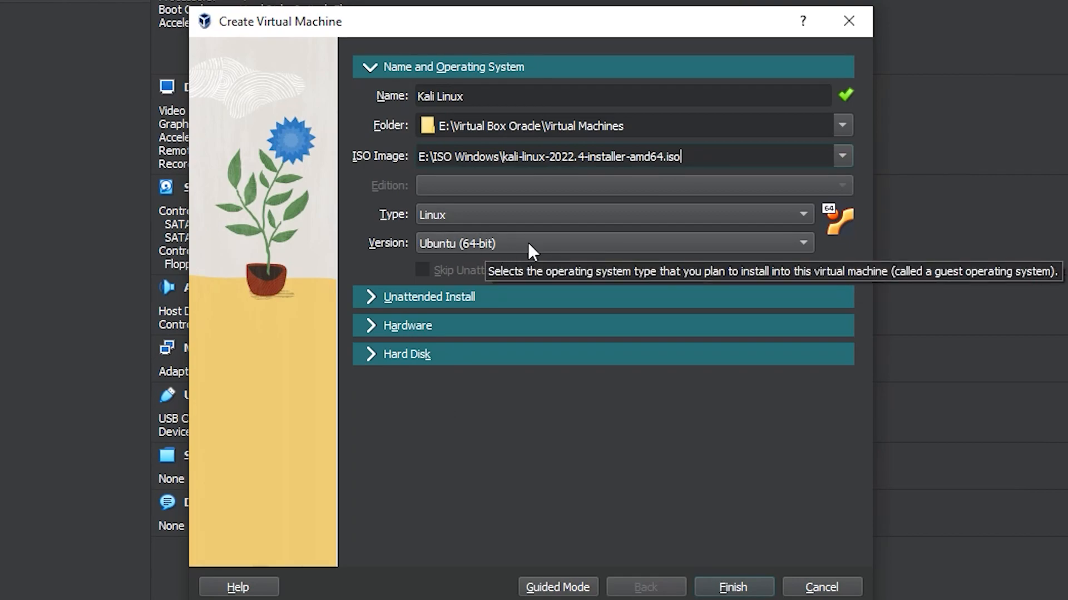
- Set the guest operating system version to Debian (64-bit)
click(798, 243)
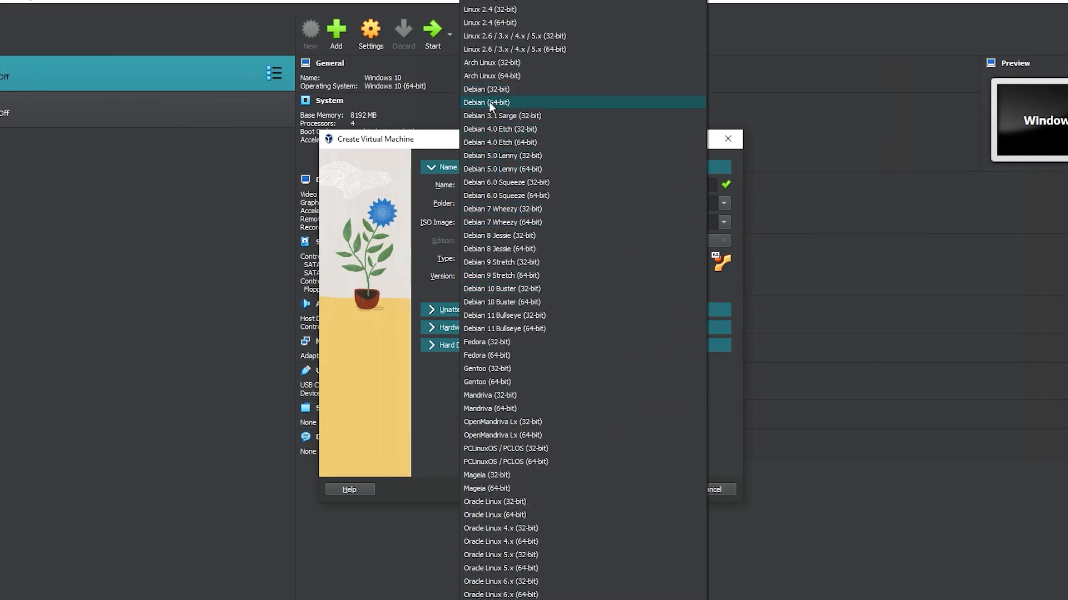
click(487, 102)
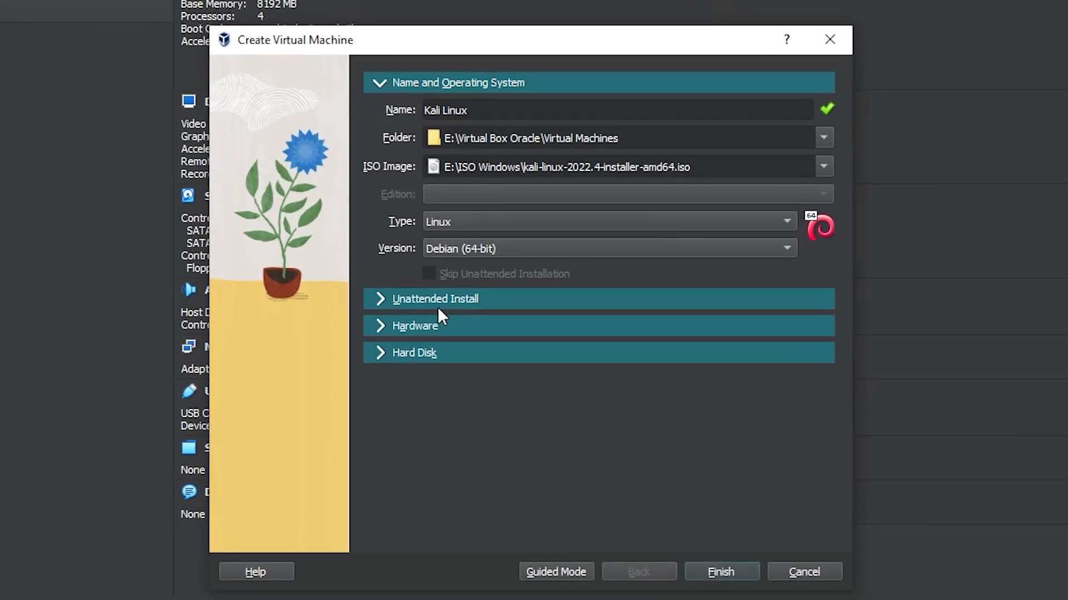
- Give the machine 8192 MB of base memory and 4 processors in the Hardware section
click(416, 326)
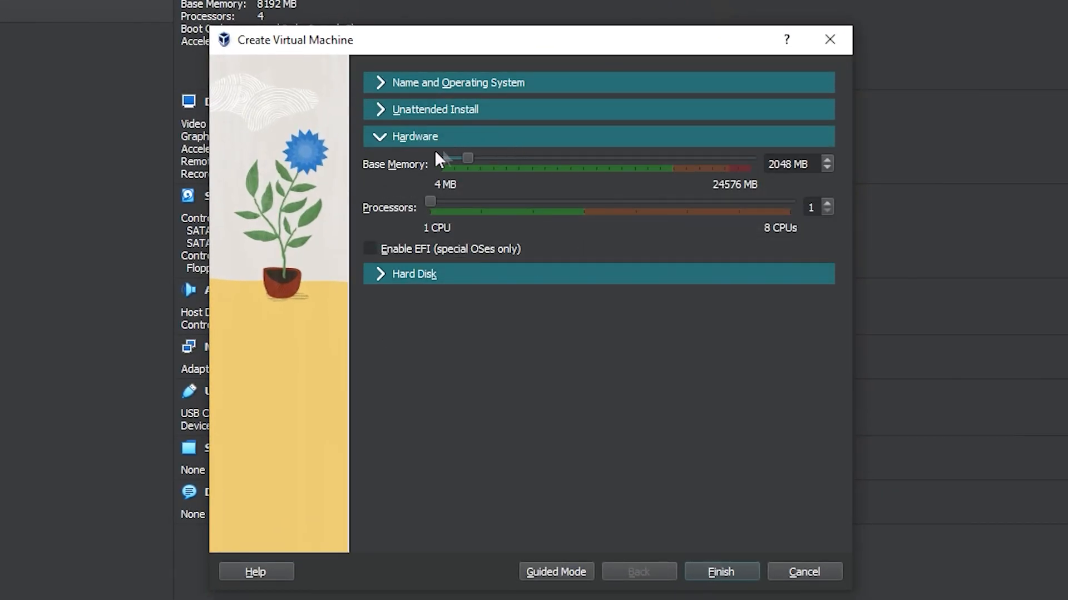
mouse_move(471, 166)
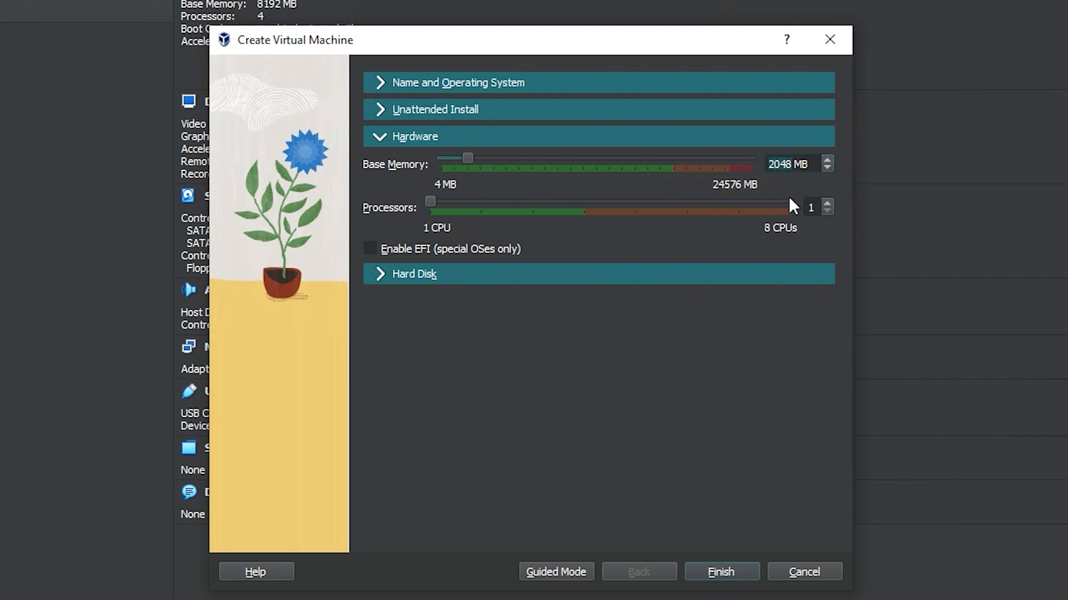
mouse_move(792, 204)
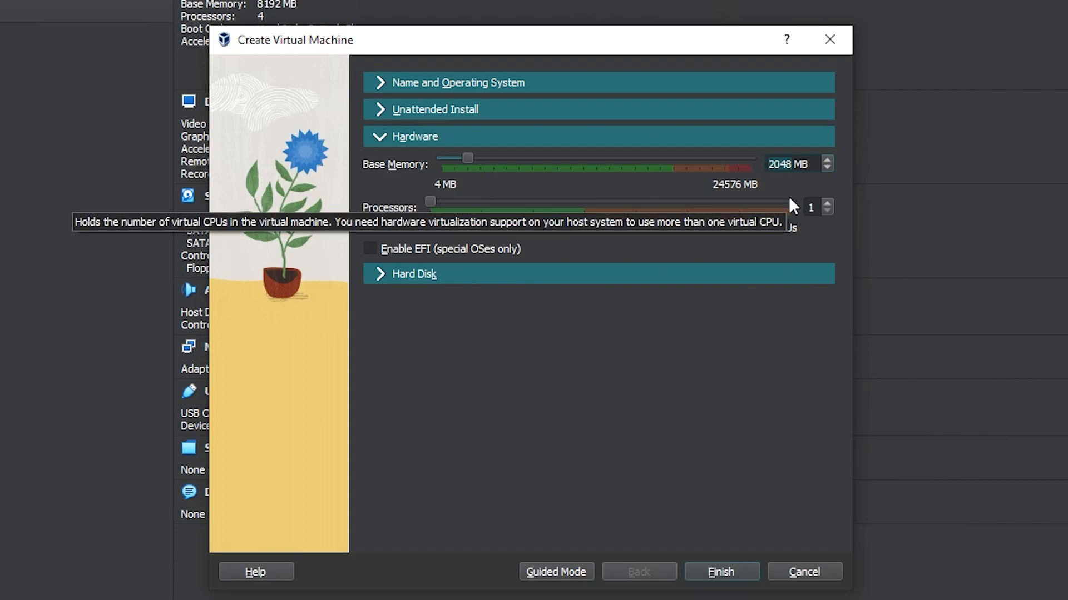
drag(468, 157, 545, 157)
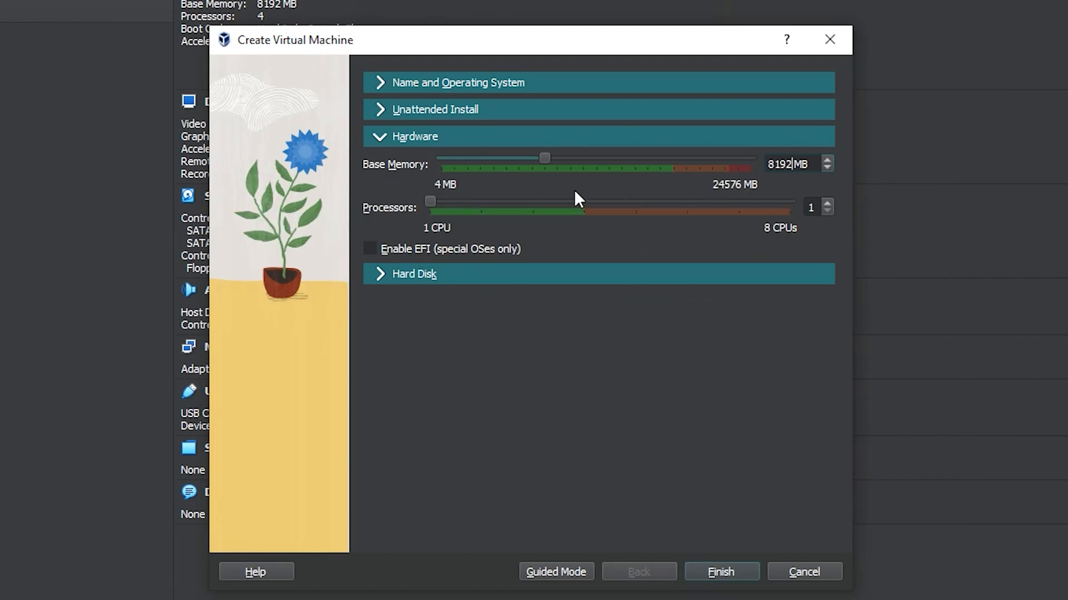
drag(429, 202, 533, 201)
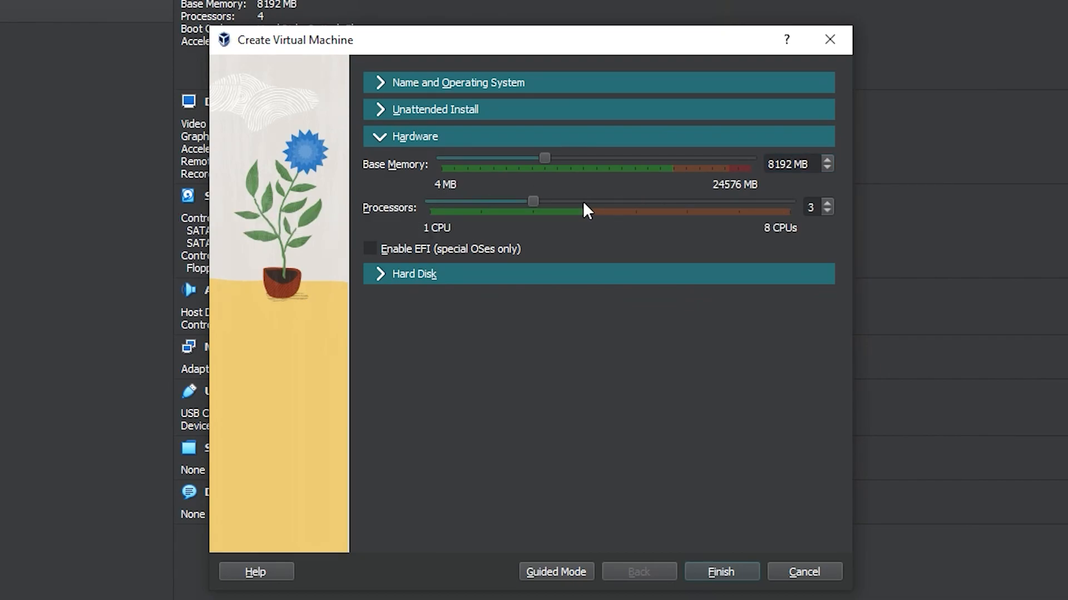
drag(533, 201, 584, 202)
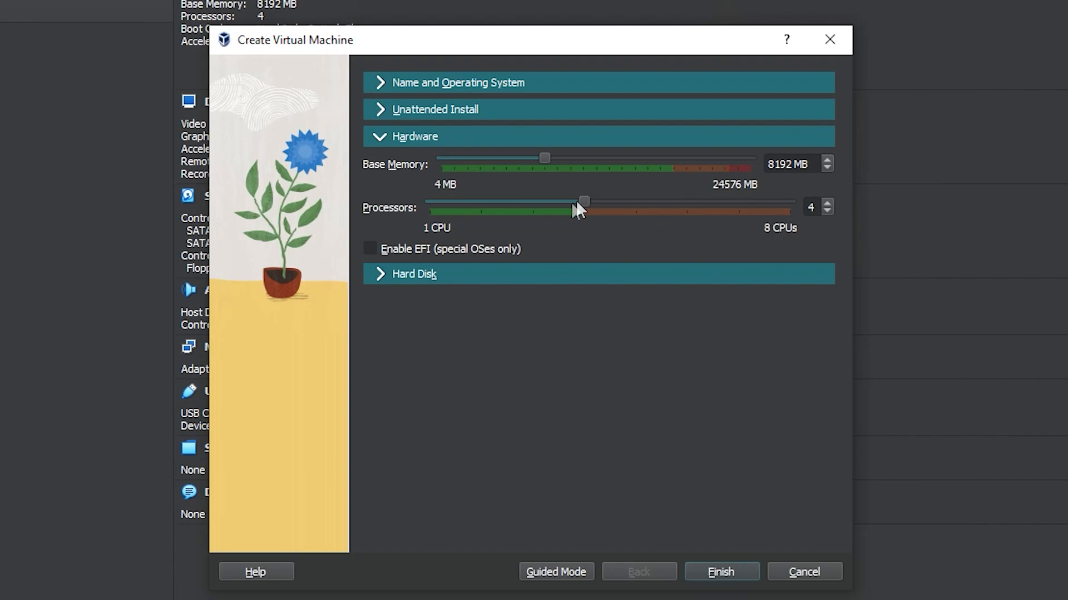
mouse_move(393, 239)
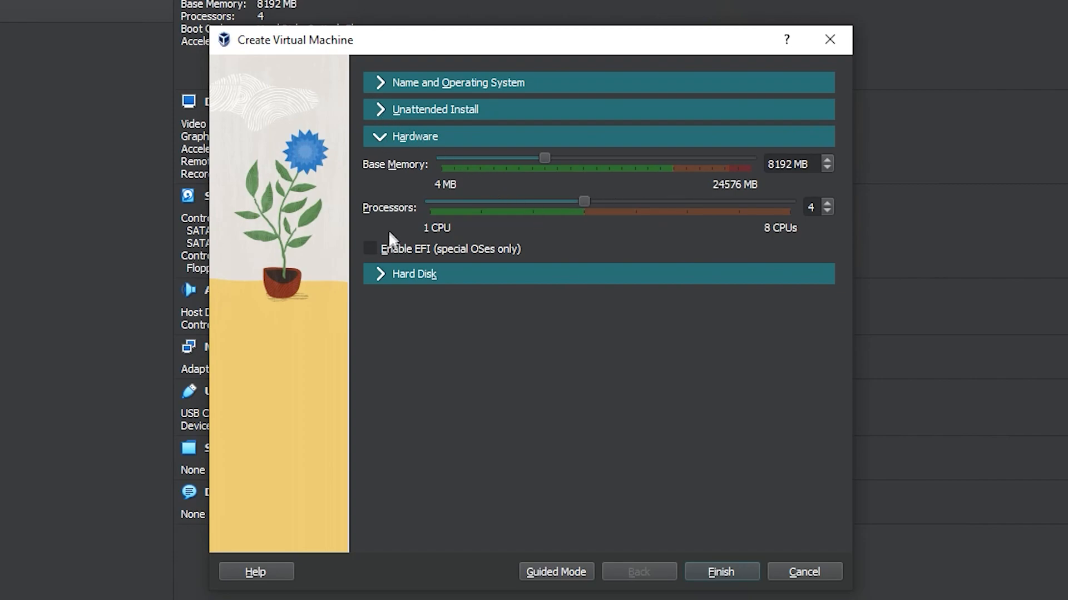
- Set the virtual hard disk to 40 GB and finish creating the Kali Linux VM
click(414, 274)
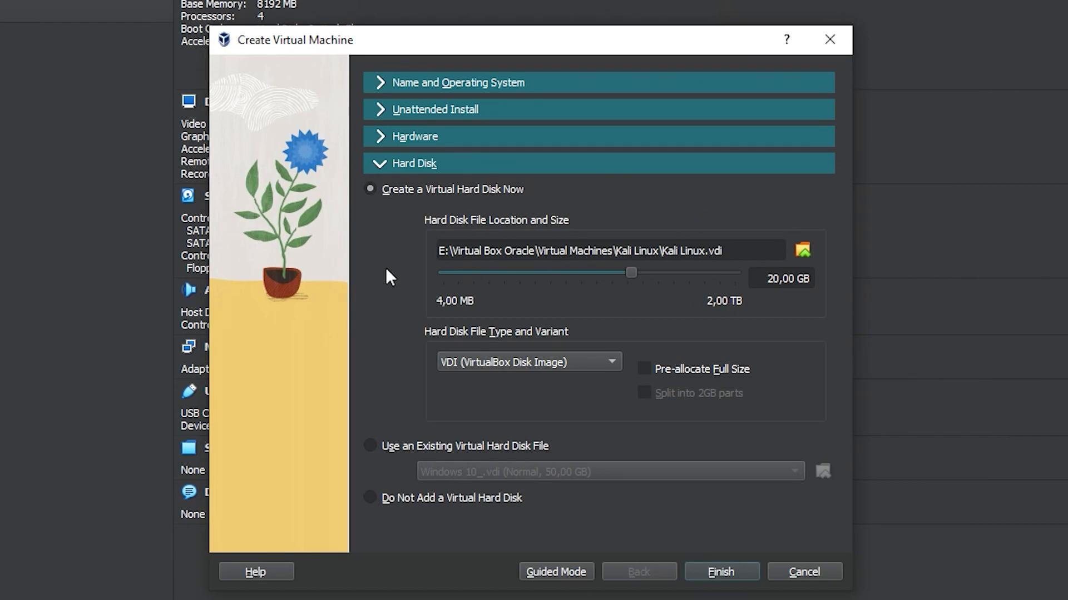
mouse_move(535, 220)
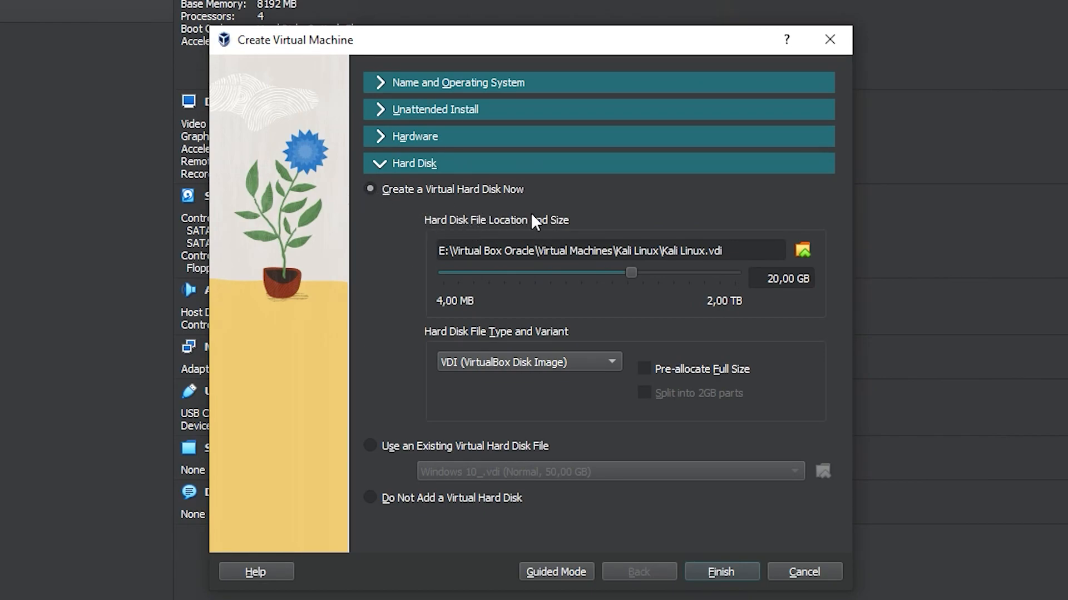
mouse_move(529, 387)
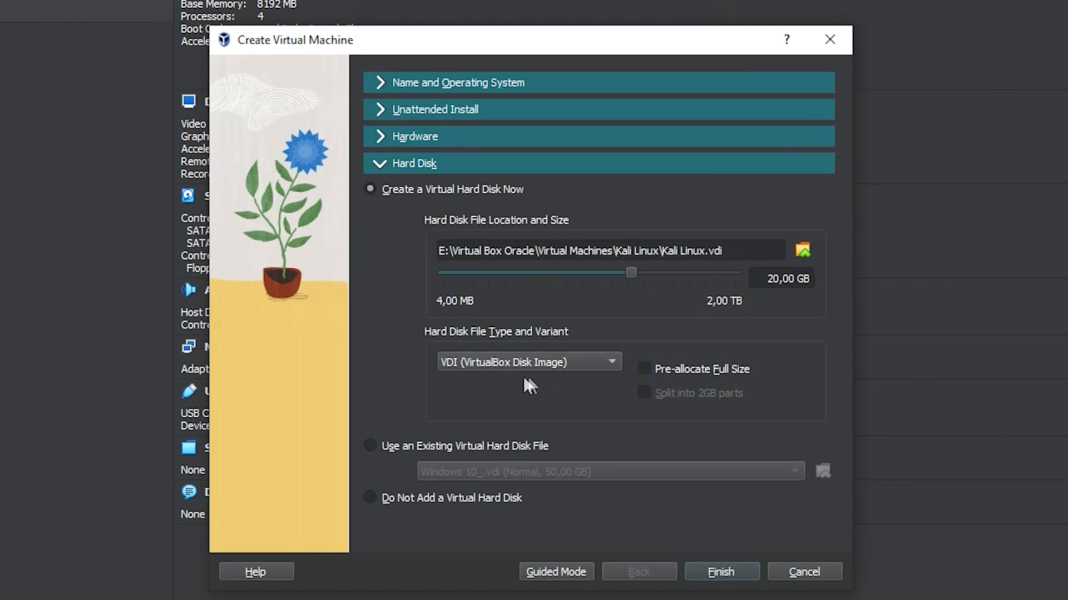
mouse_move(672, 347)
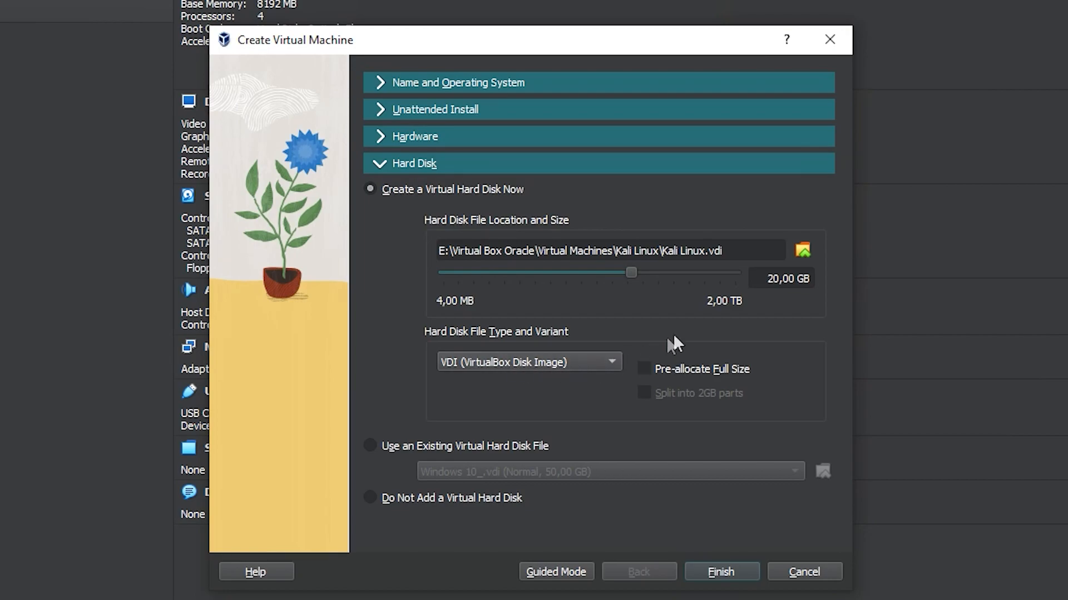
click(769, 278)
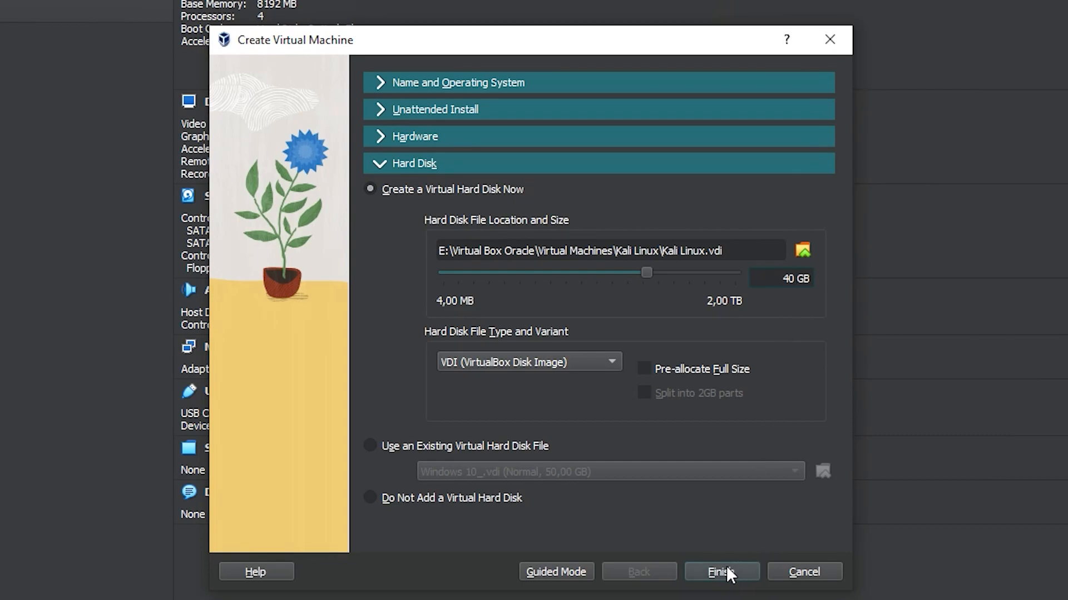
click(721, 587)
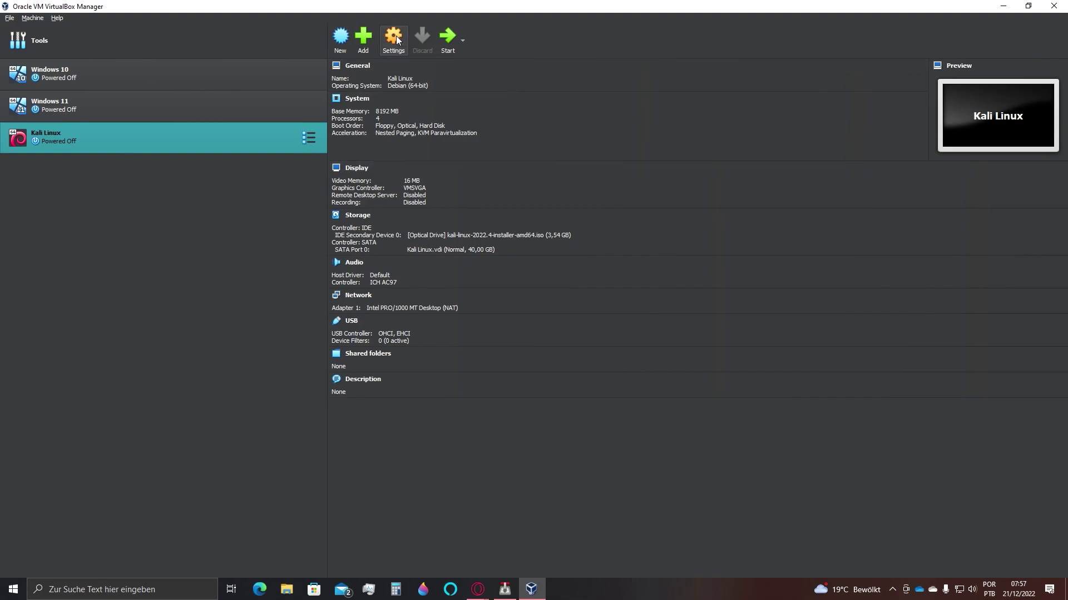
- In Display settings, raise video memory to 128 MB with 3D acceleration and save
click(394, 34)
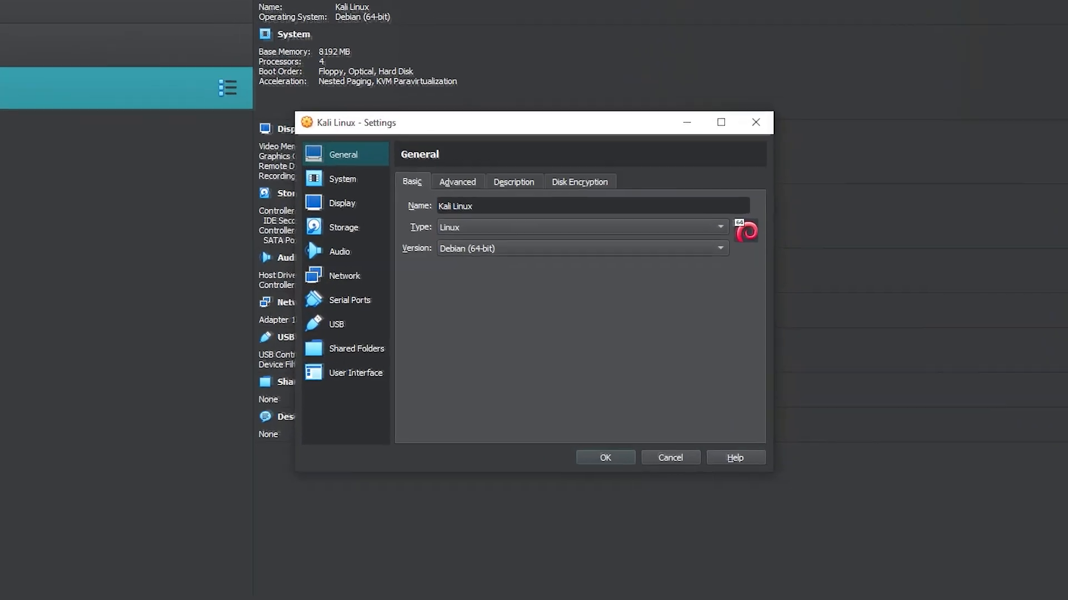
click(342, 202)
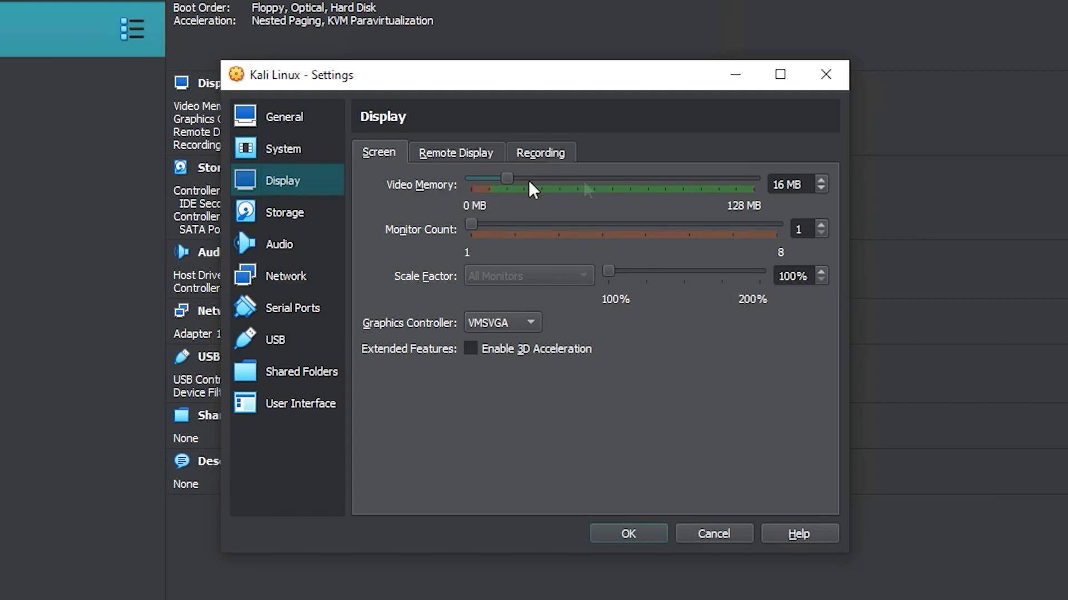
drag(507, 178, 645, 178)
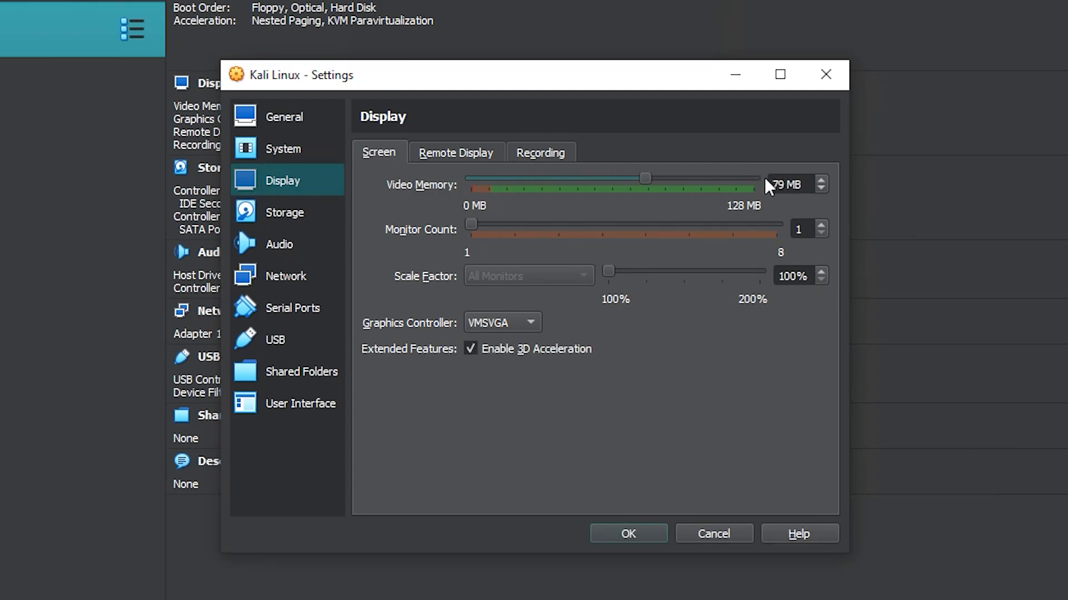
drag(645, 178, 752, 178)
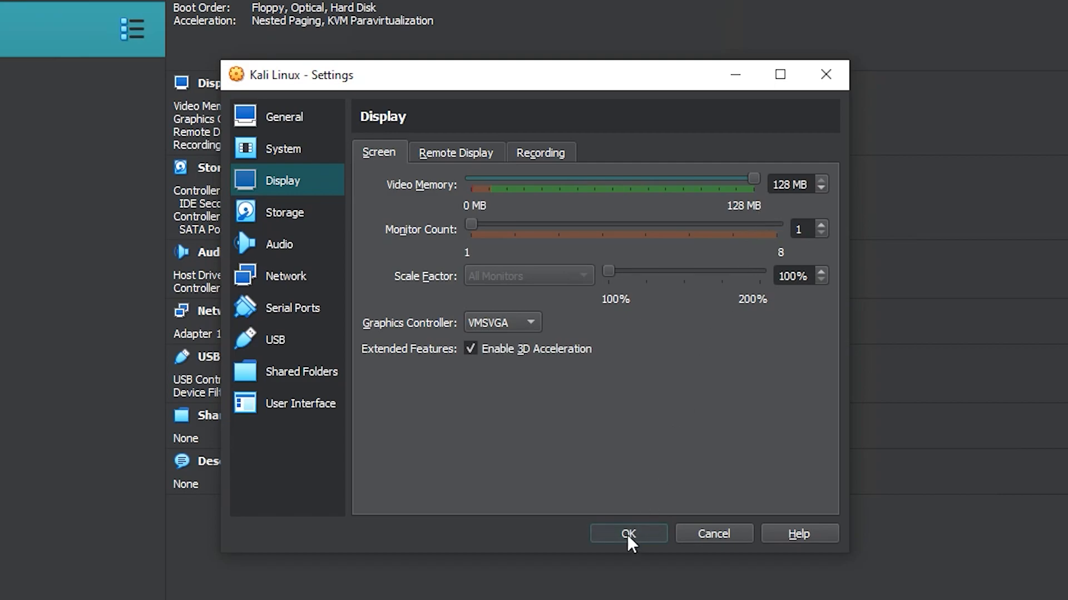
click(628, 534)
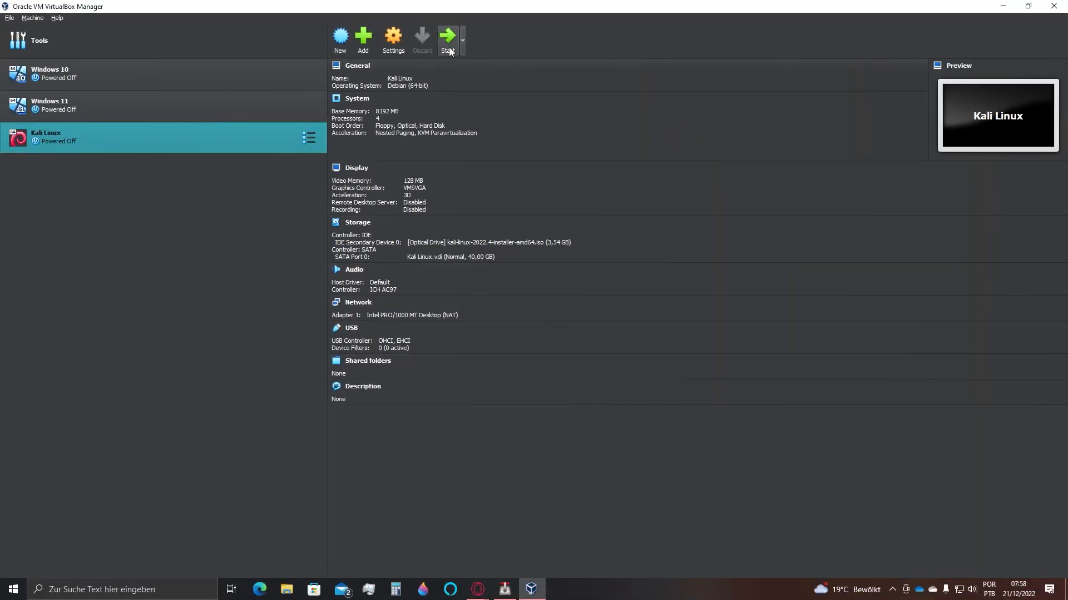
- Boot the VM into the installer and enter the user's full name 'Roger P' and password
click(449, 35)
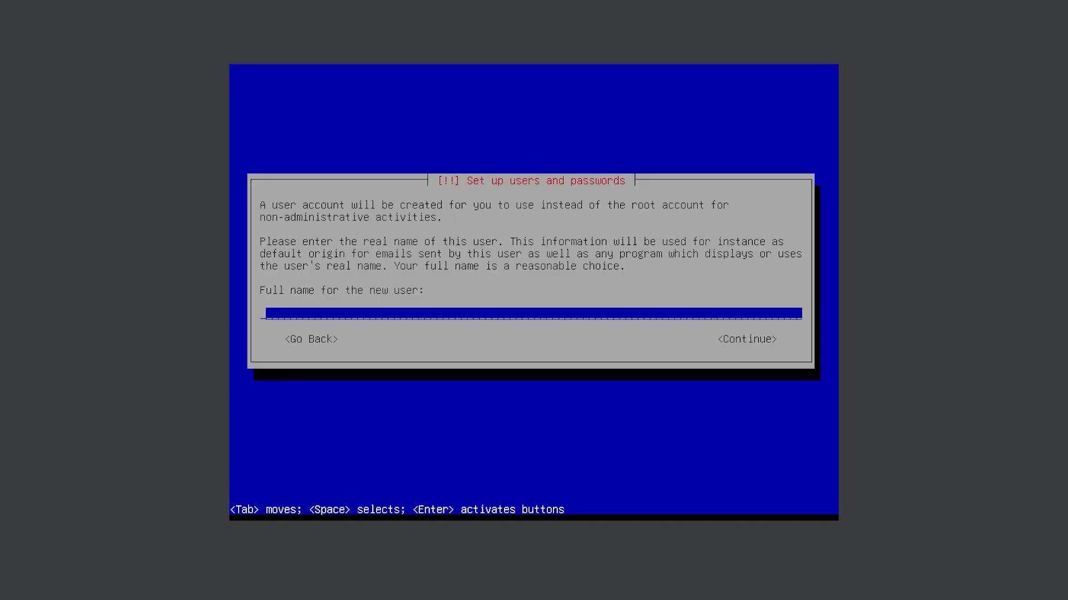
text(Roger P)
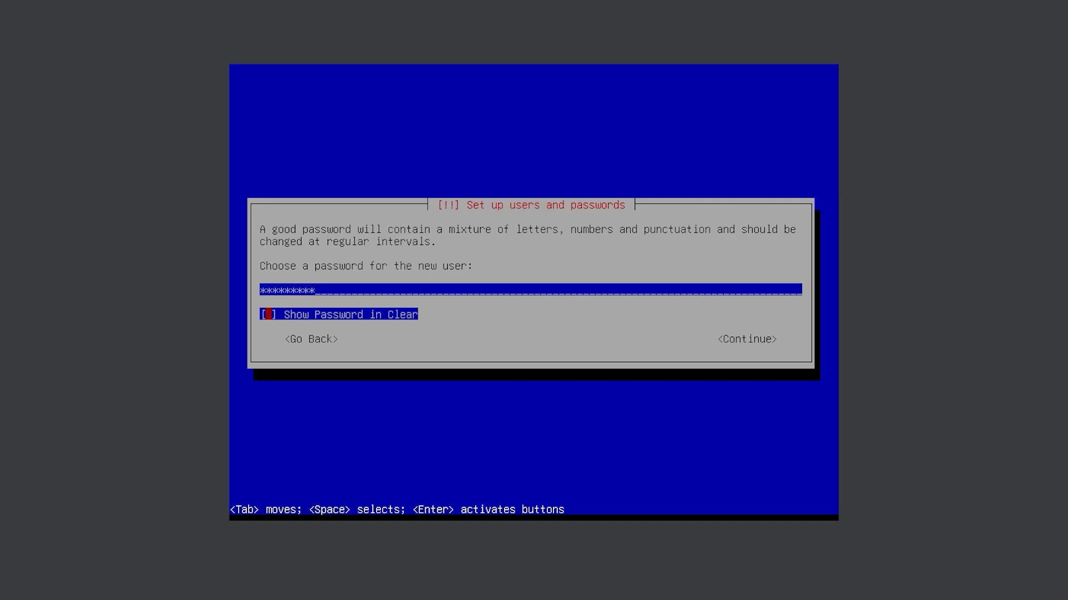
click(748, 340)
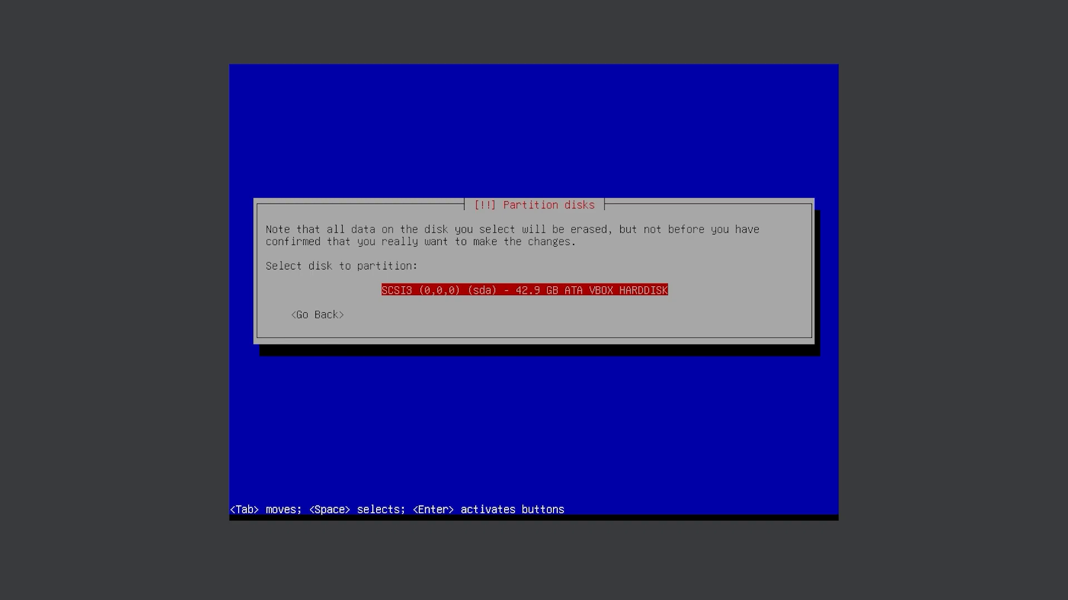
- Partition the VBOX HARDDISK, keep the default software selection, install and reboot
key(Enter)
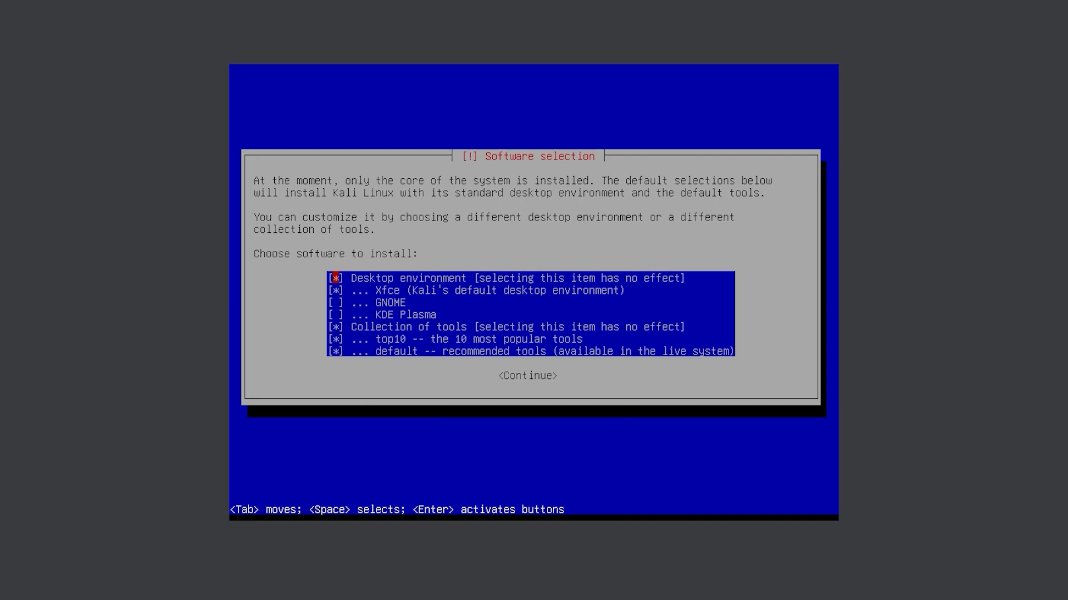
click(527, 376)
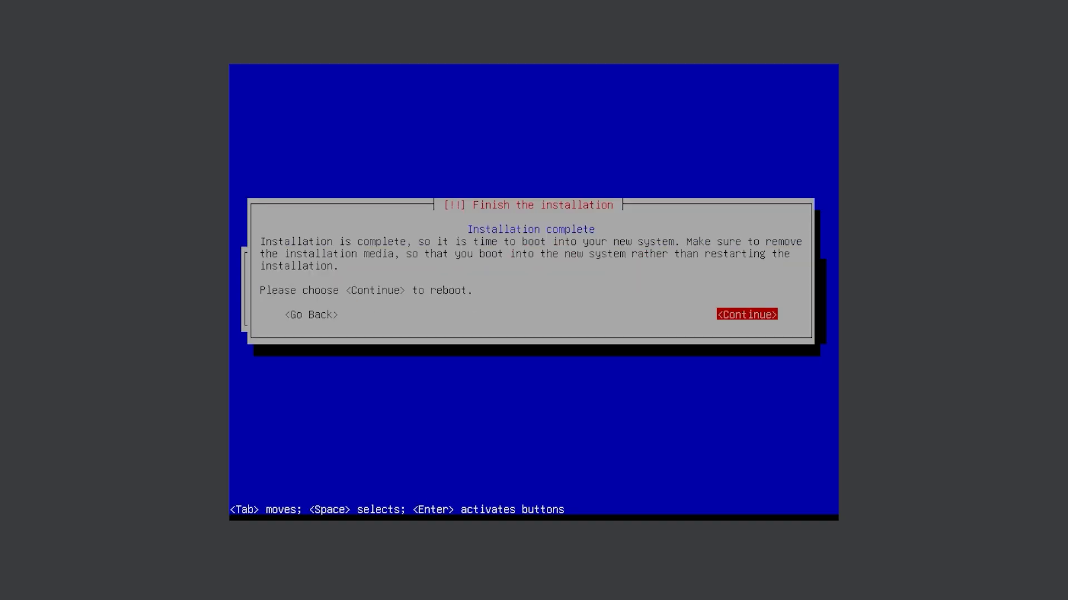
click(746, 314)
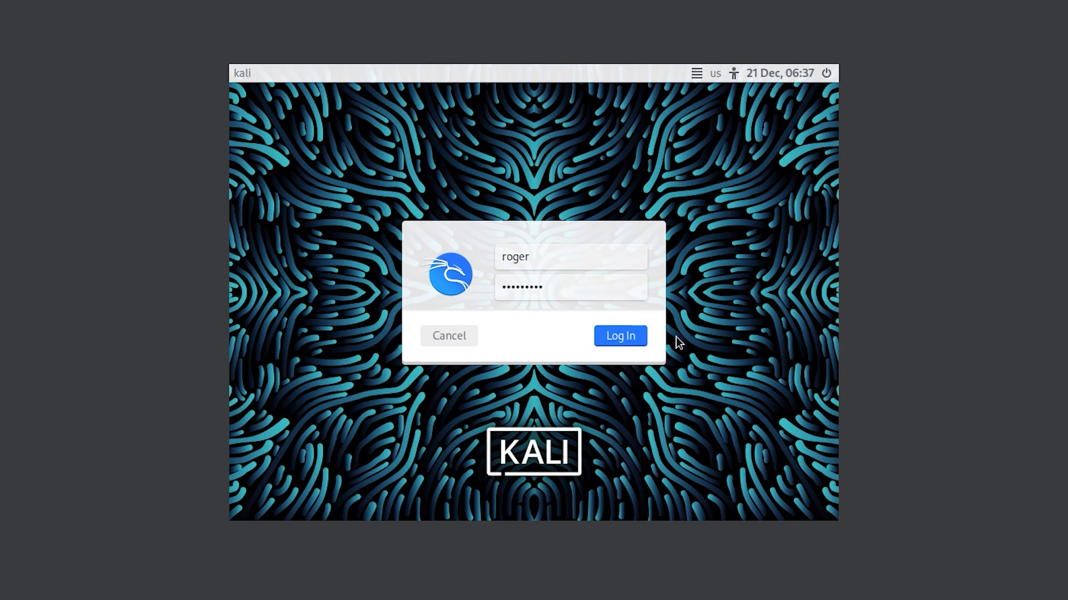
- Log in to the freshly installed Kali Linux as the new user
click(621, 336)
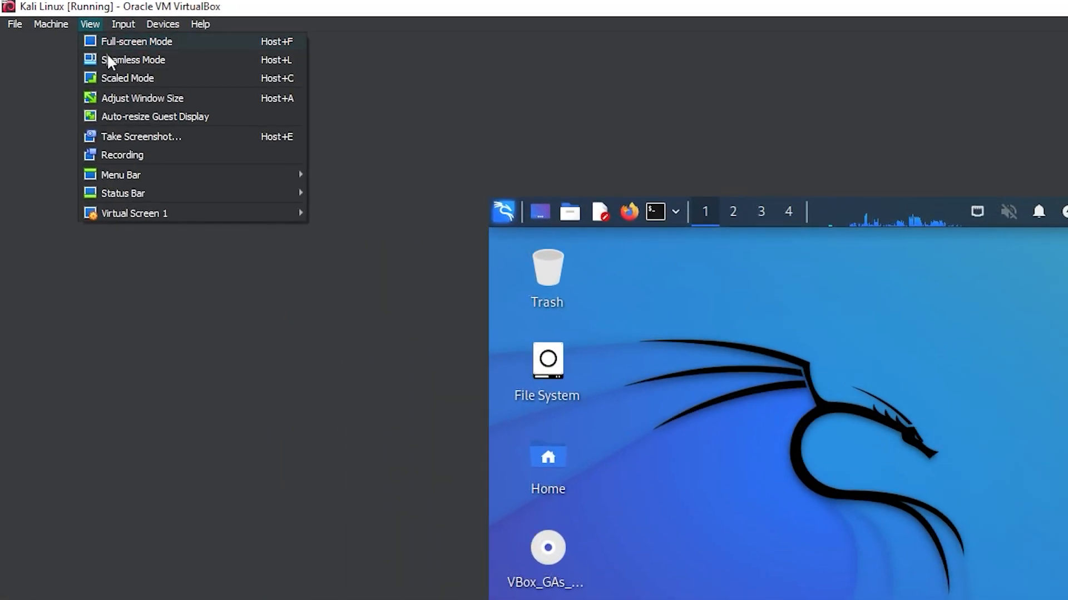
mouse_move(136, 102)
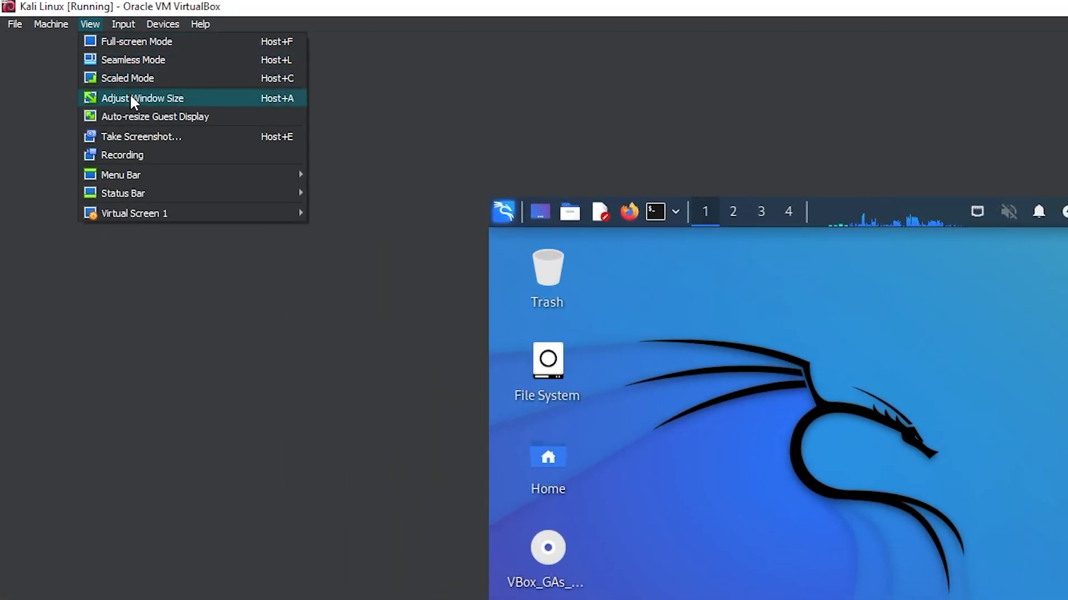
- Adjust the window size and enable Auto-resize Guest Display from the View menu
click(142, 98)
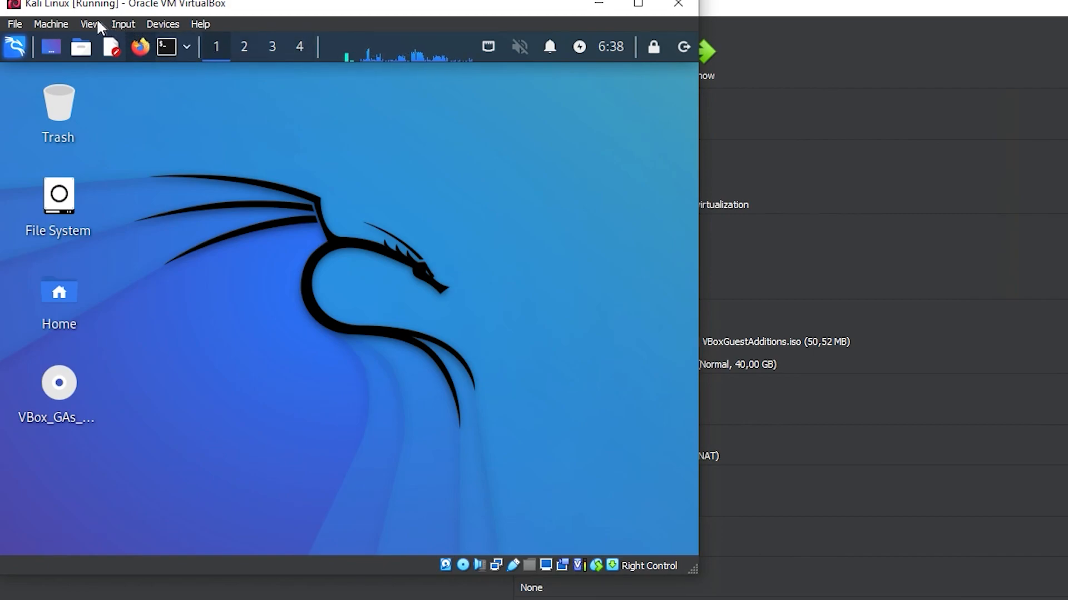
click(89, 24)
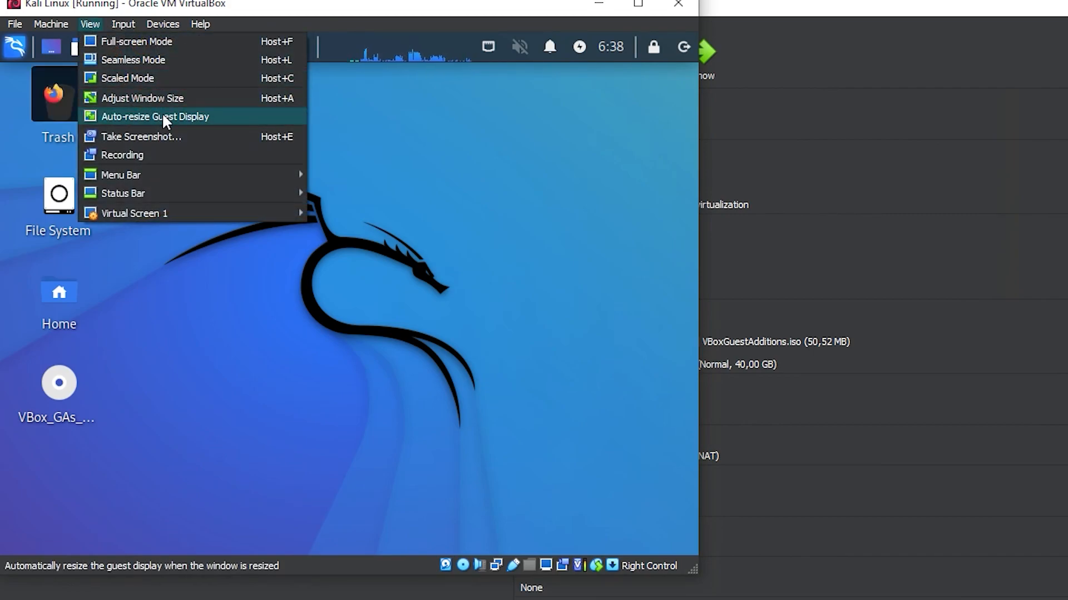
click(154, 117)
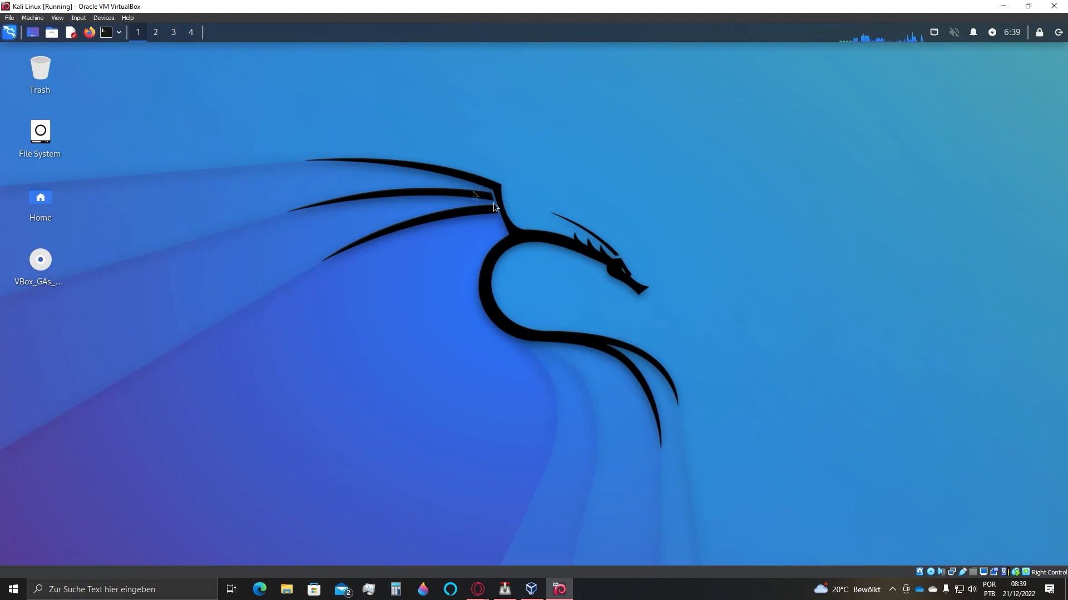
mouse_move(467, 353)
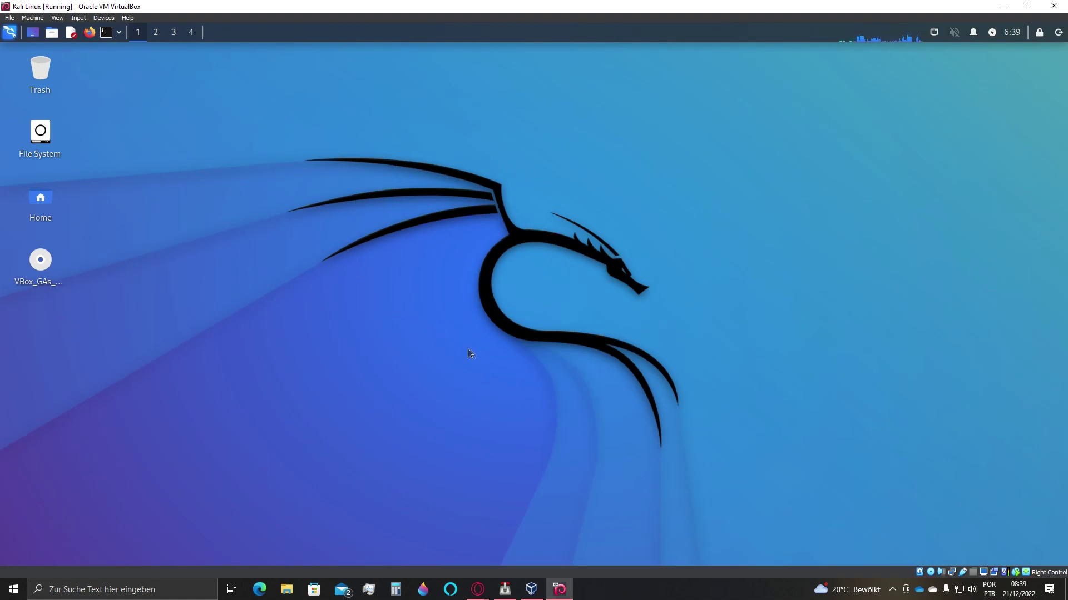